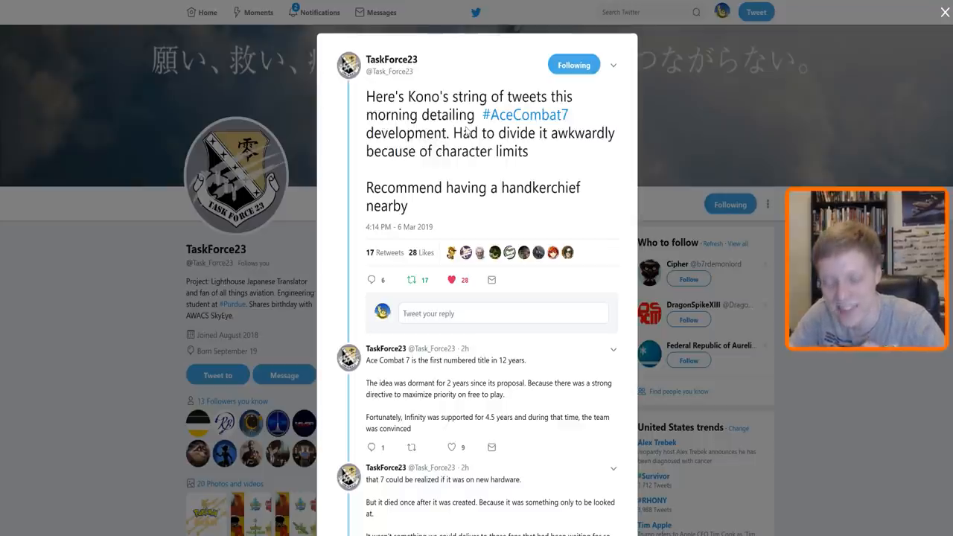
mouse_move(497, 235)
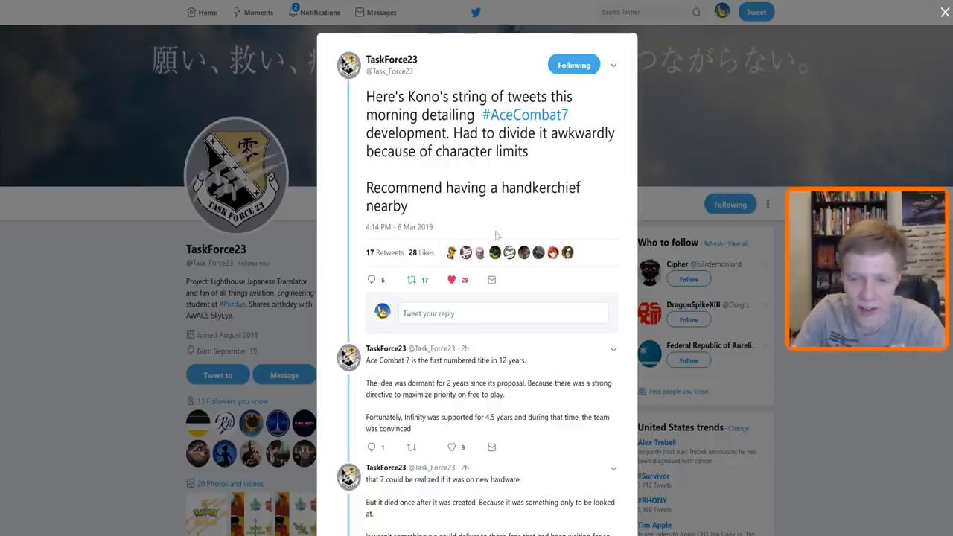
scroll("down", 3)
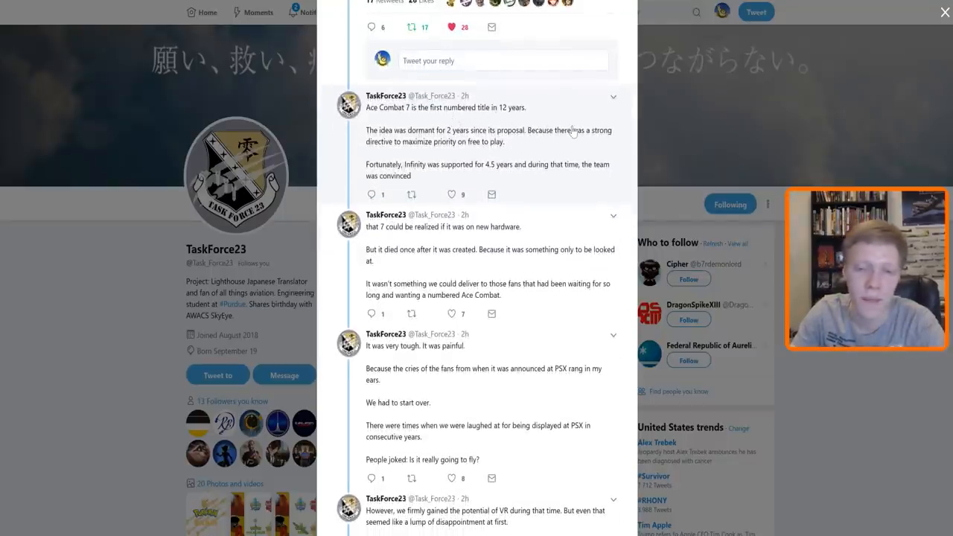
mouse_move(576, 117)
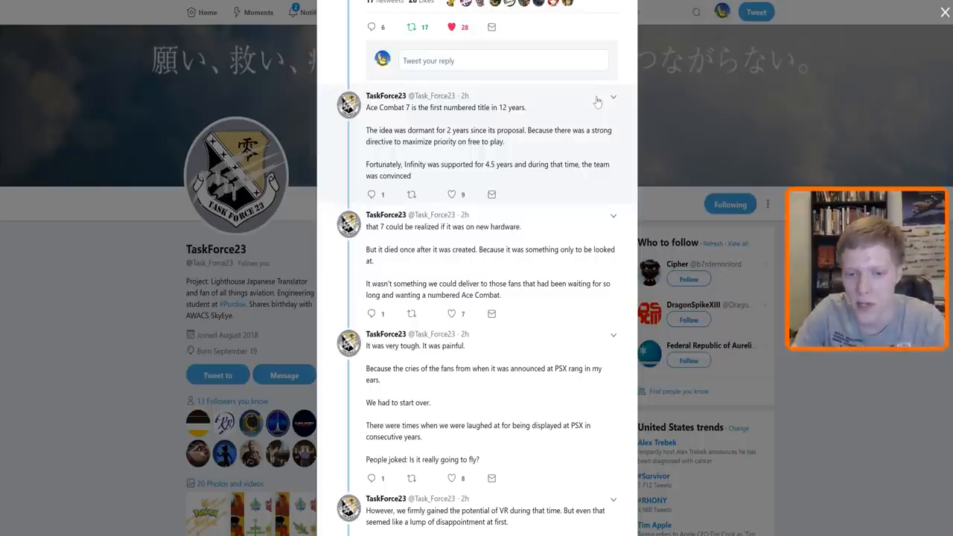
mouse_move(586, 115)
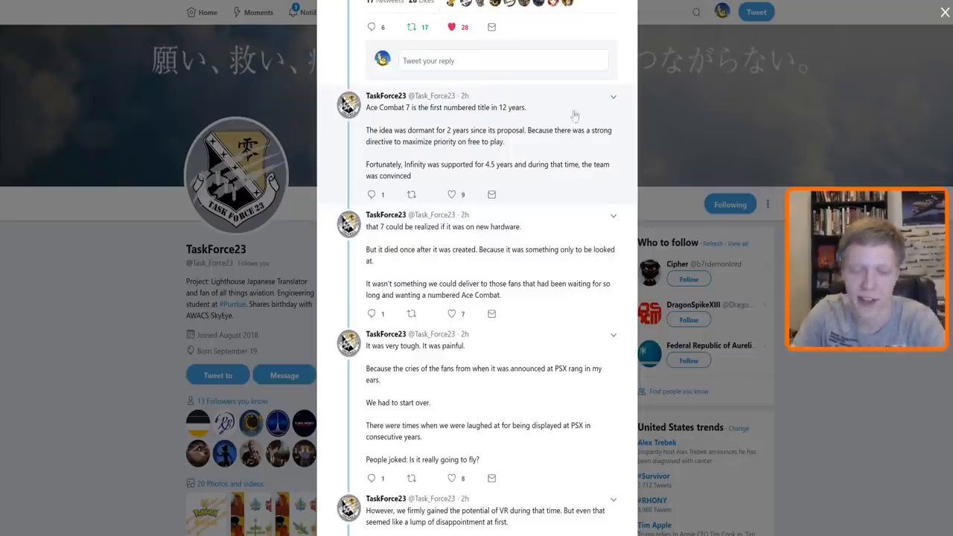
scroll("down", 3)
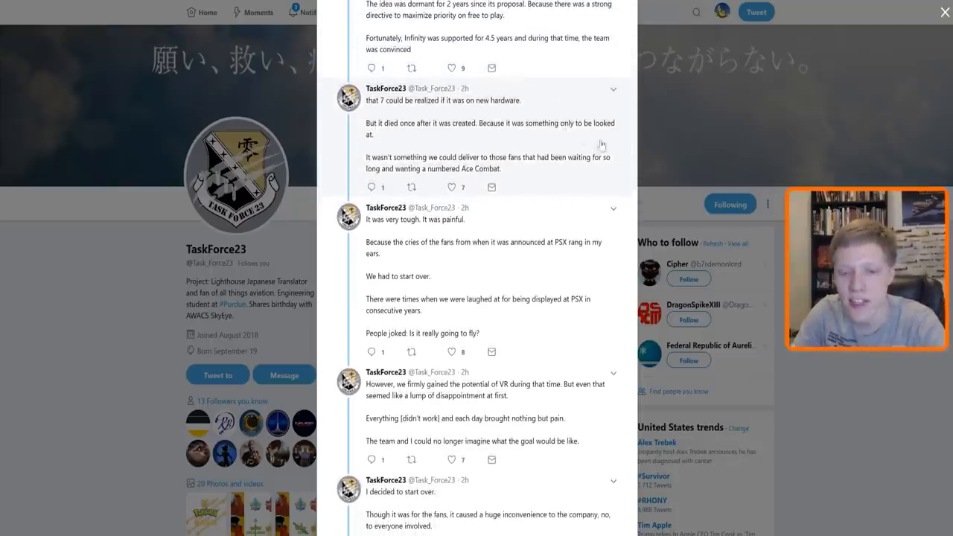
mouse_move(687, 180)
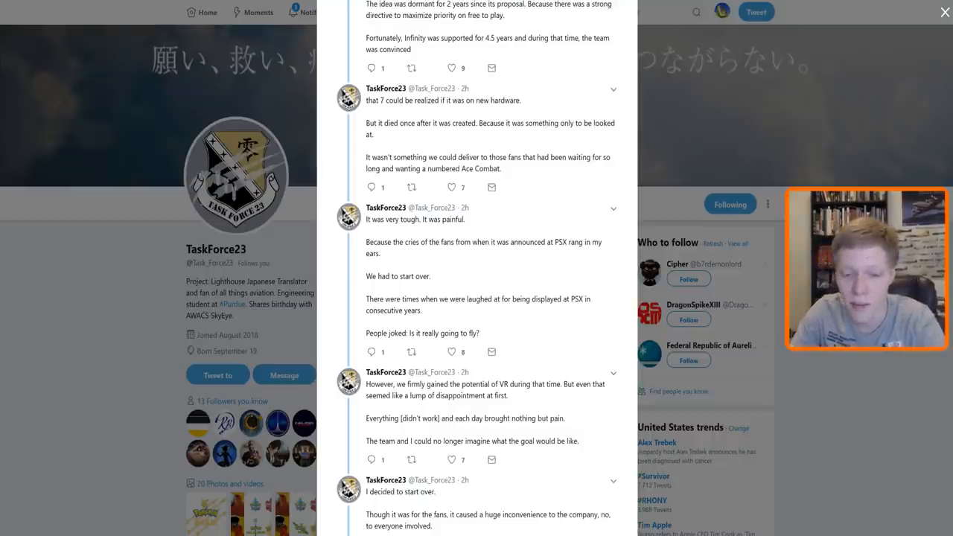
scroll("down", 3)
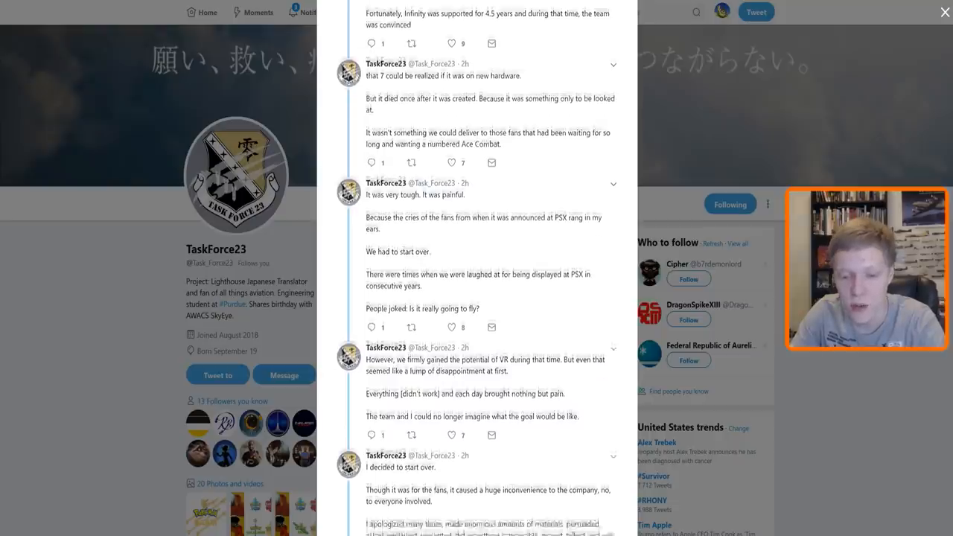
scroll("down", 3)
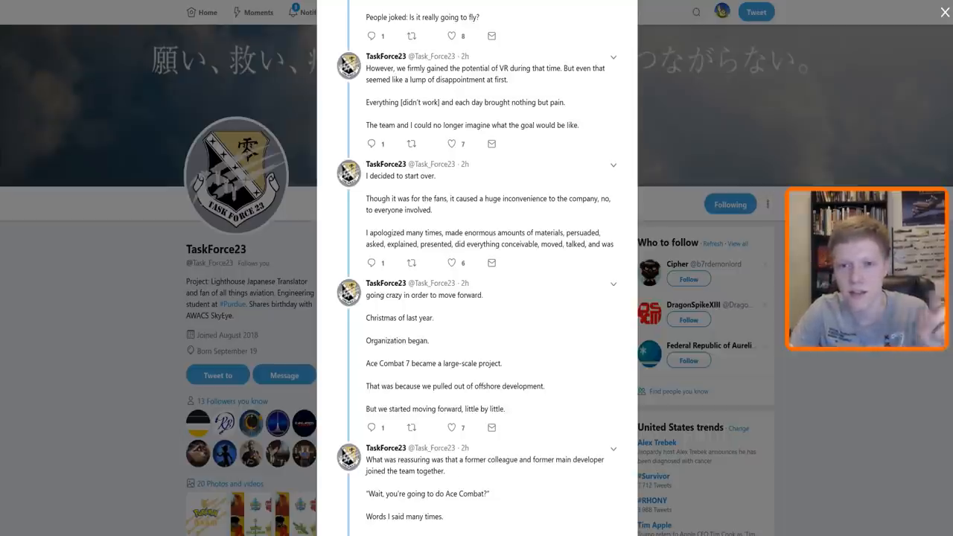
scroll("down", 3)
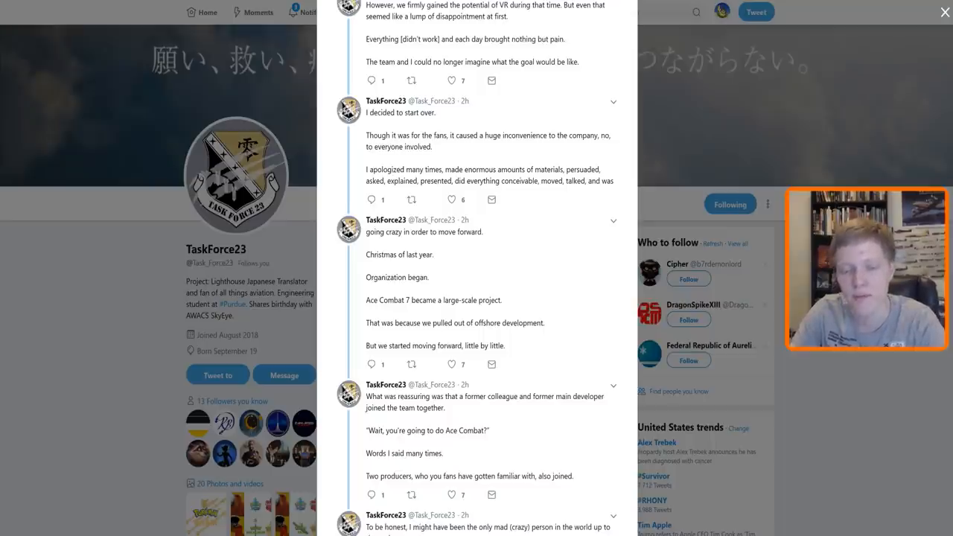
scroll("down", 3)
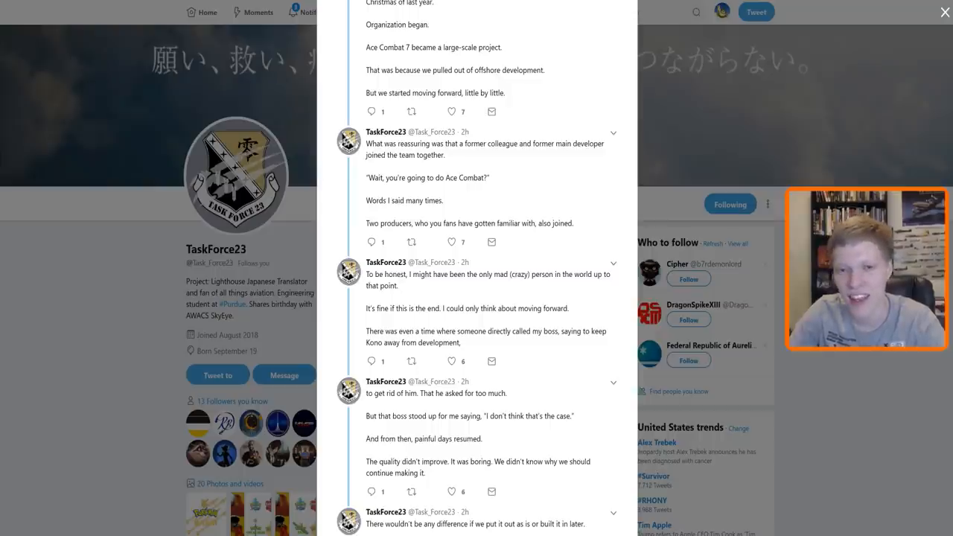
scroll("down", 3)
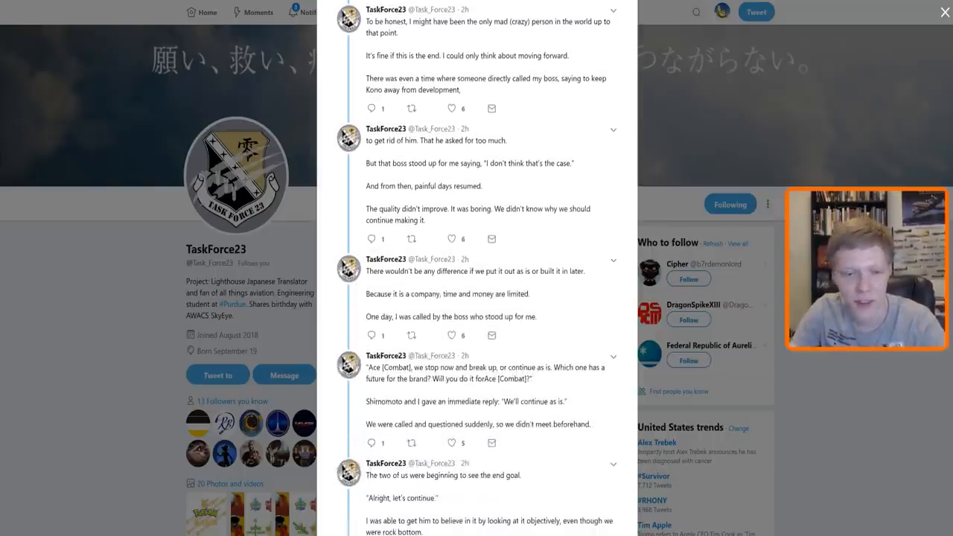
scroll("down", 3)
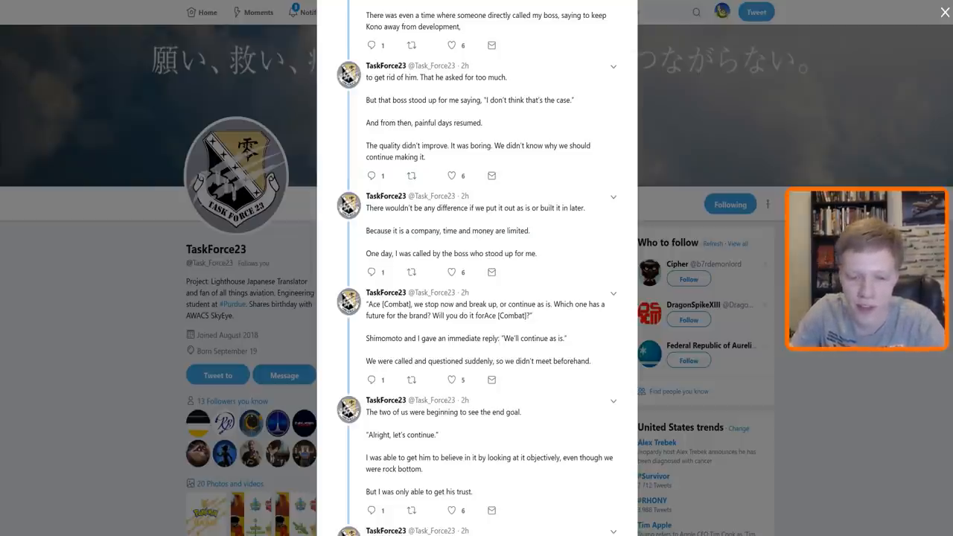
scroll("down", 3)
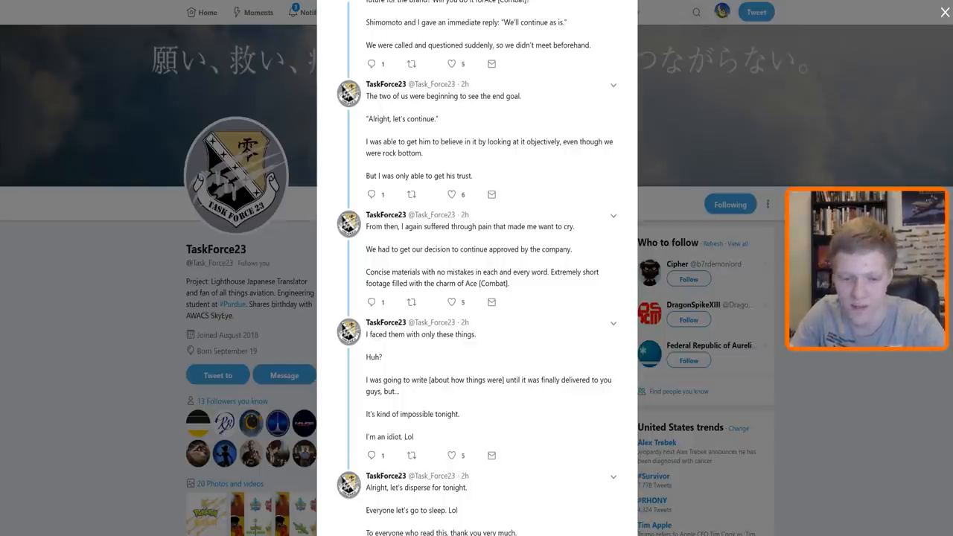
scroll("down", 3)
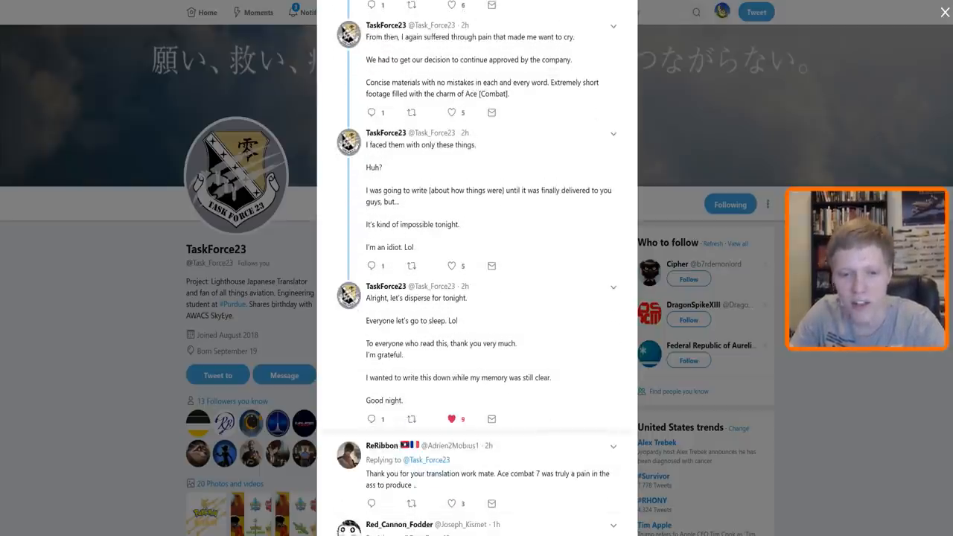